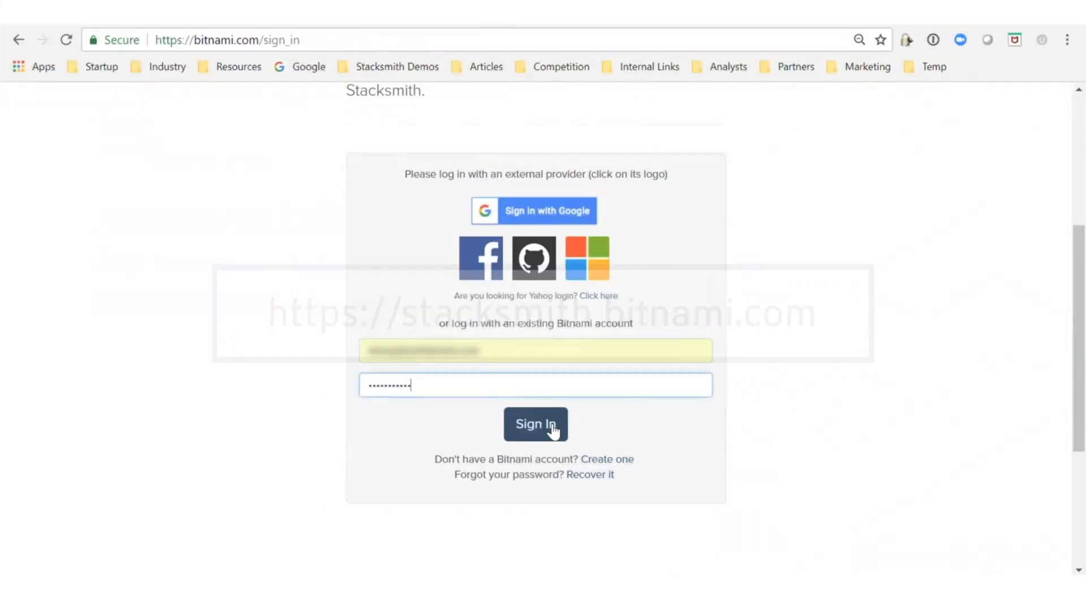
Sign in and start packaging a new application from the Applications page
left_click(535, 424)
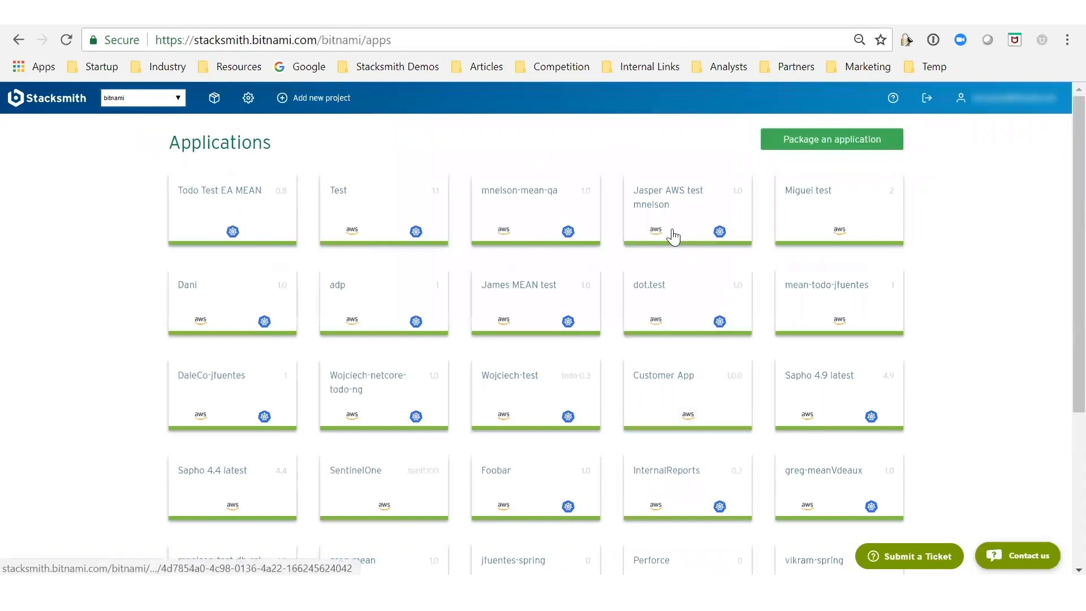
scroll("down", 3)
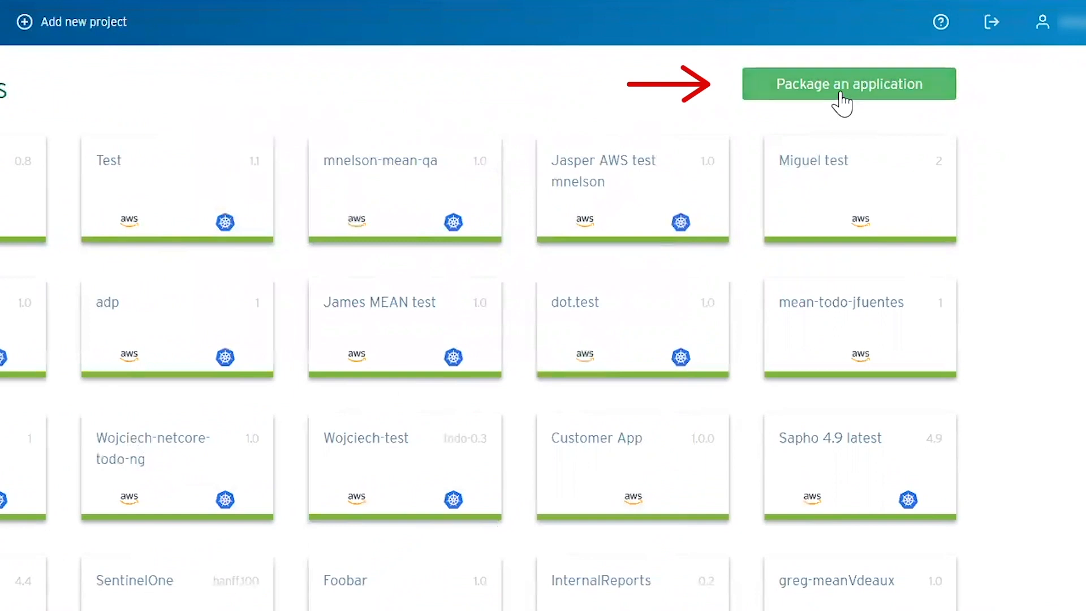
left_click(848, 83)
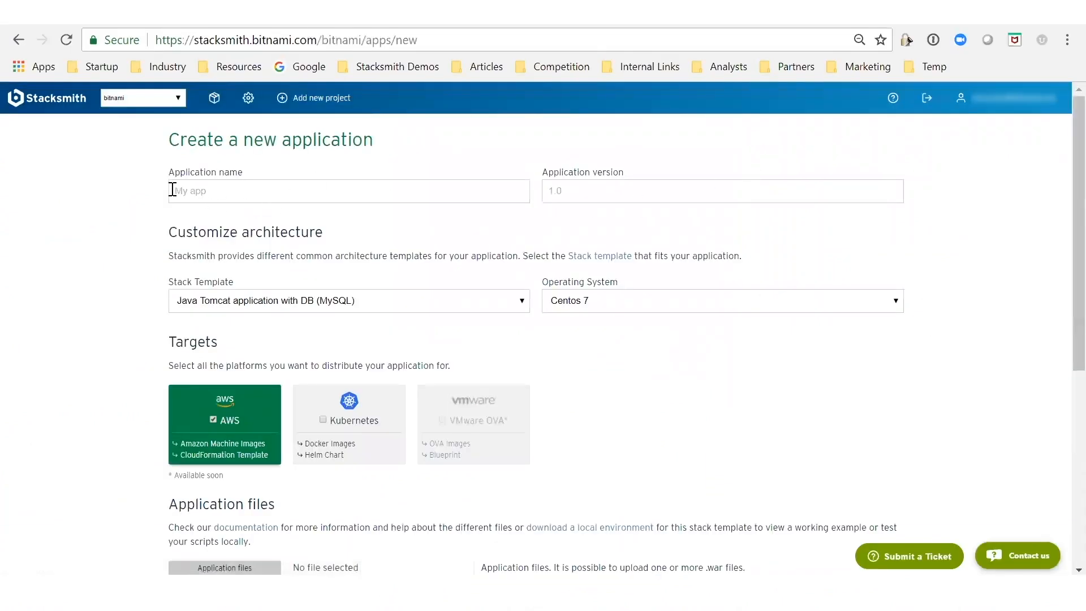
Name the application 'MCM Test', version 1.0, keeping the Java Tomcat with MySQL template
type("MCM Test")
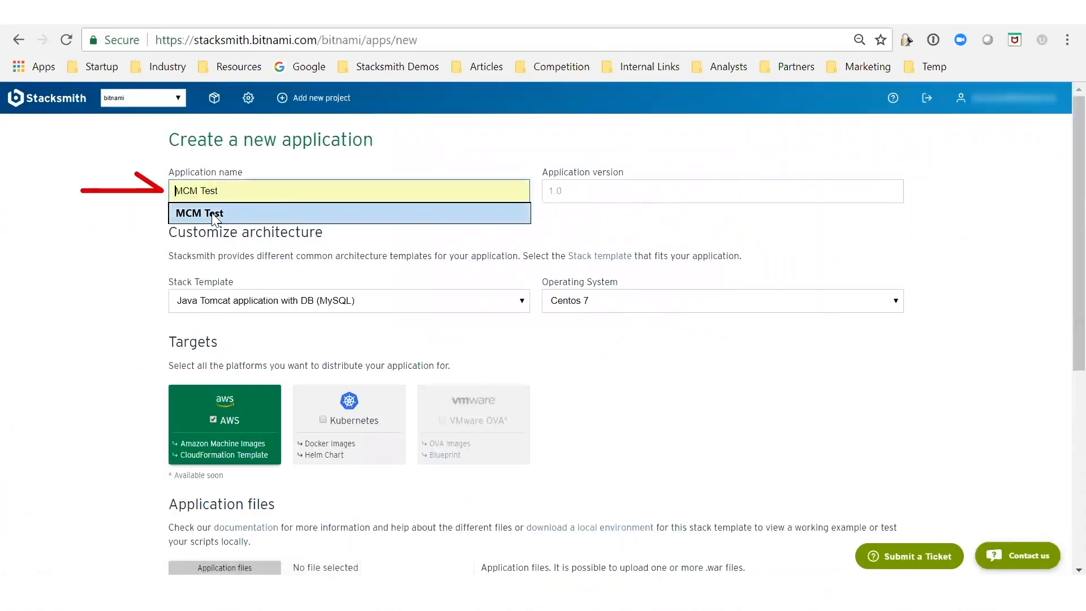
left_click(721, 191)
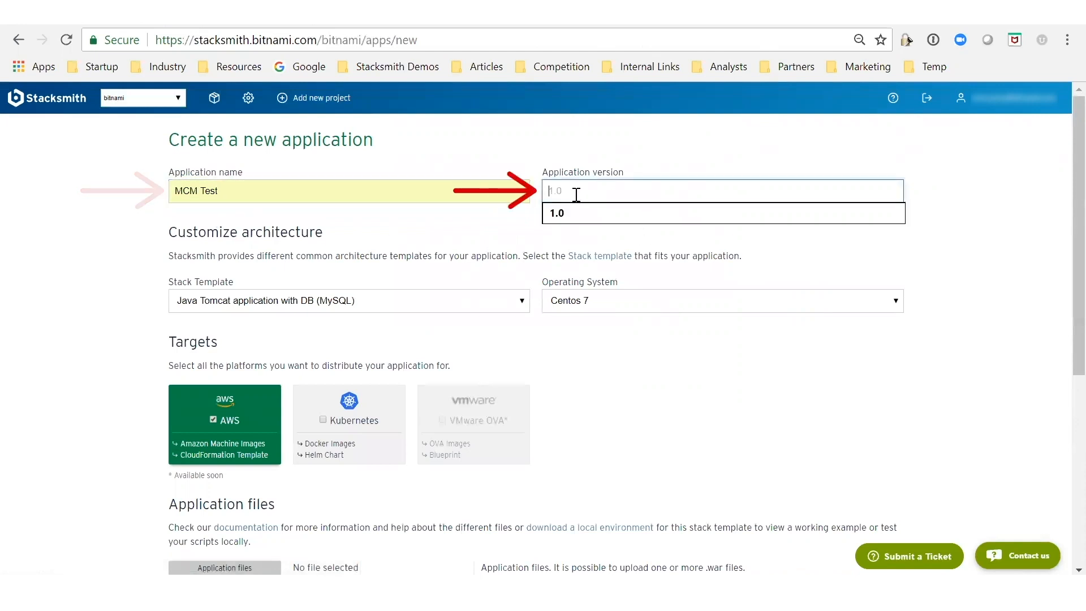
left_click(556, 212)
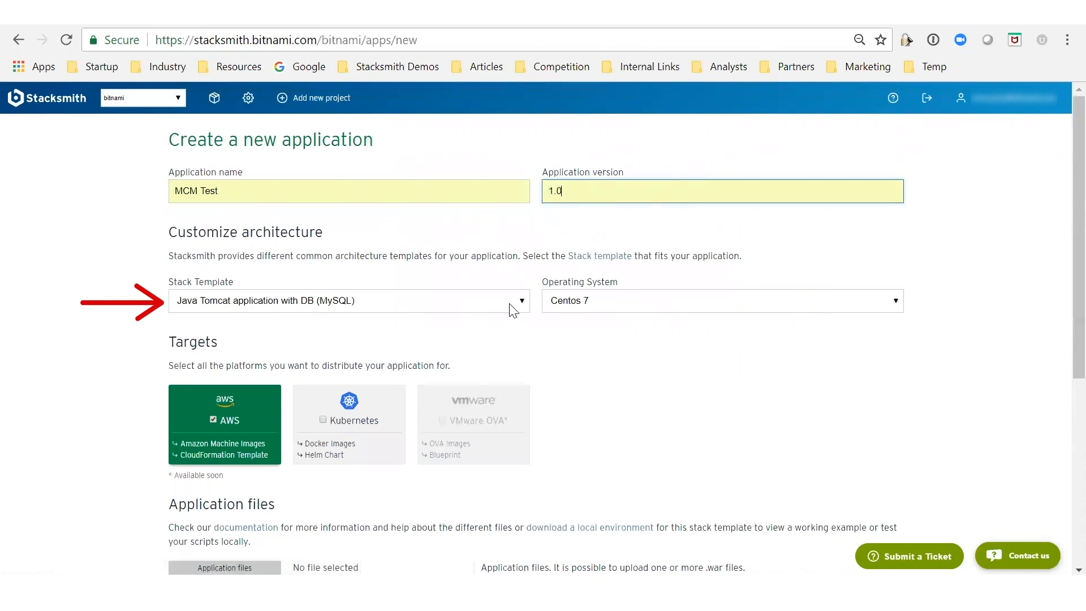
left_click(350, 301)
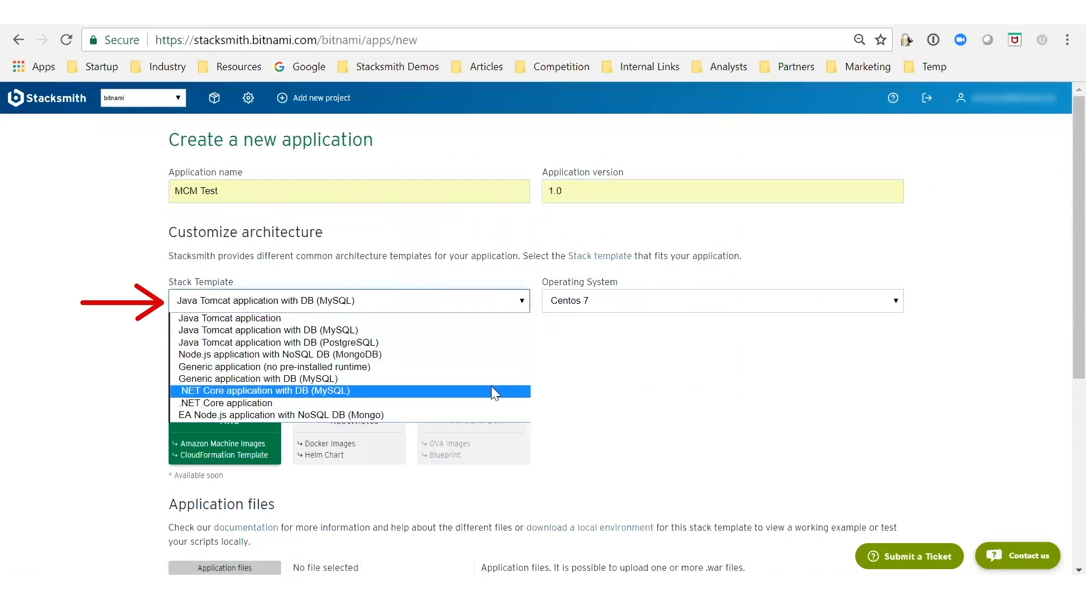
mouse_move(477, 378)
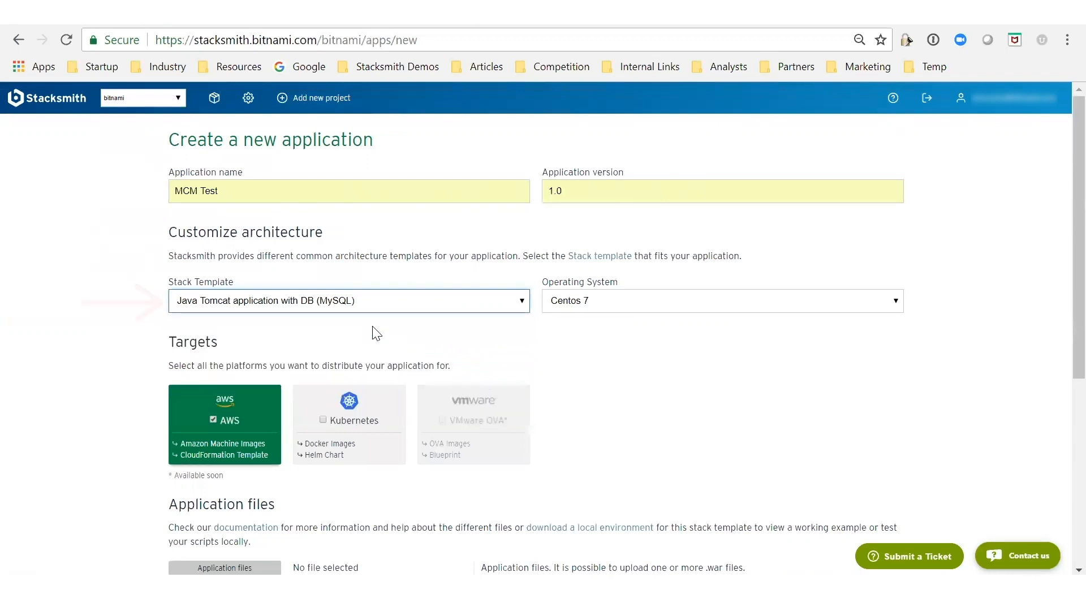
mouse_move(725, 386)
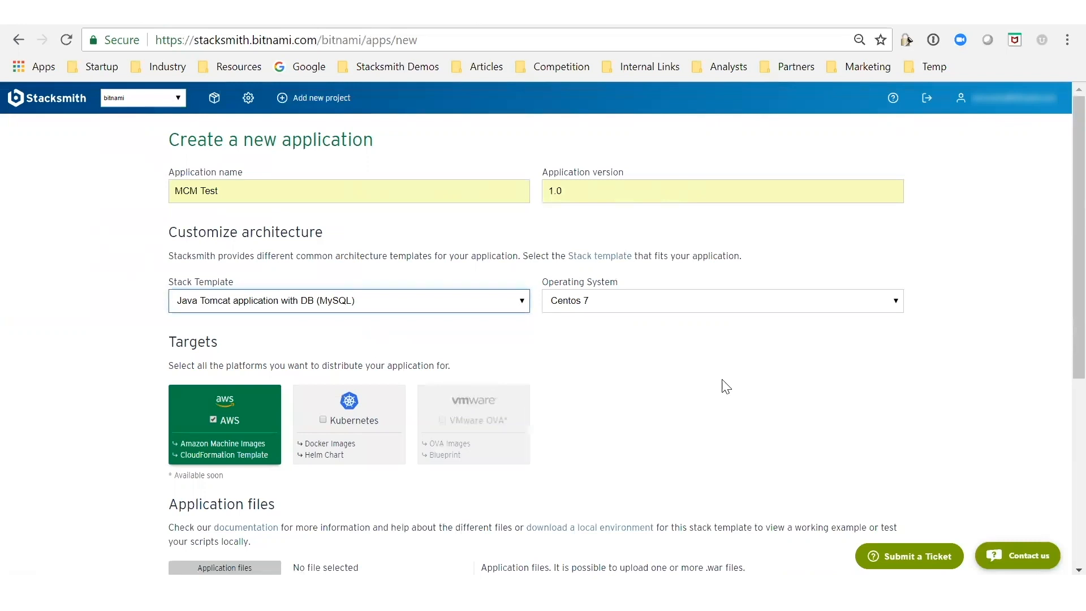
Keep Centos 7 as the operating system and leave AWS as the only distribution target
left_click(723, 299)
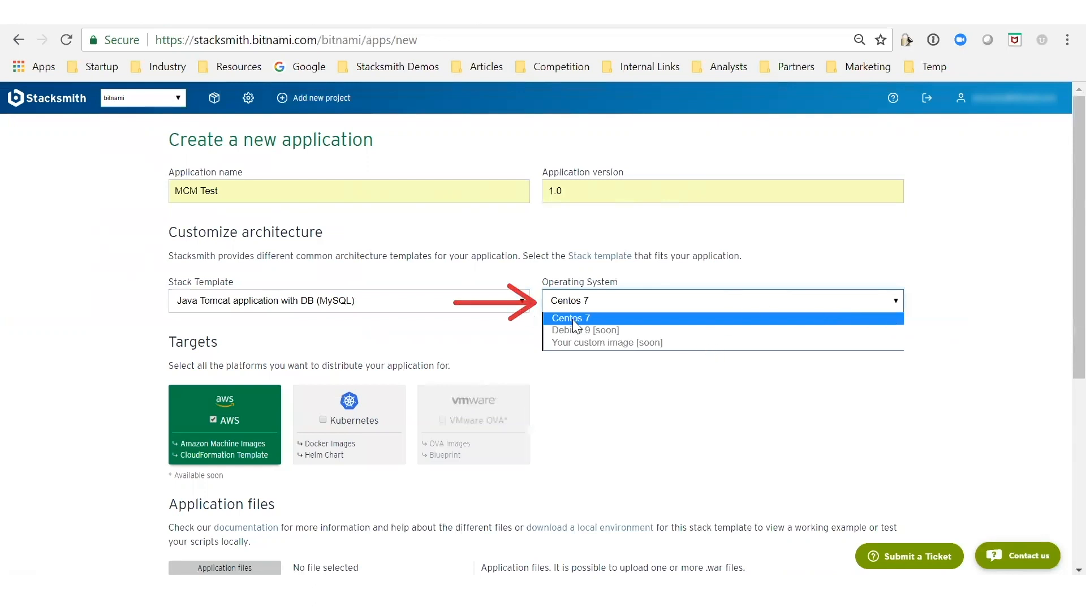
left_click(569, 318)
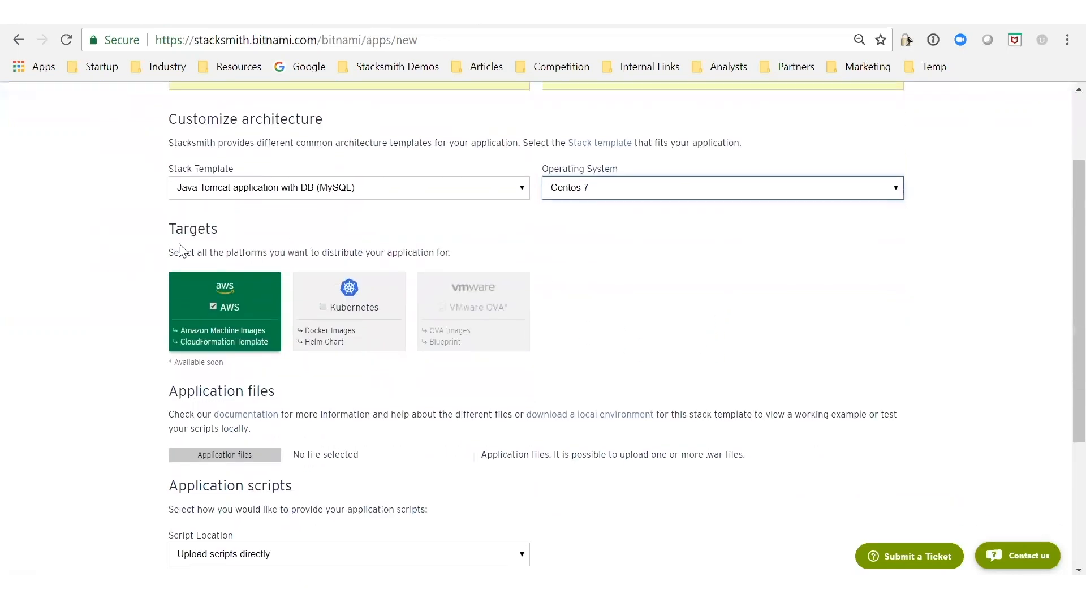
left_click(349, 306)
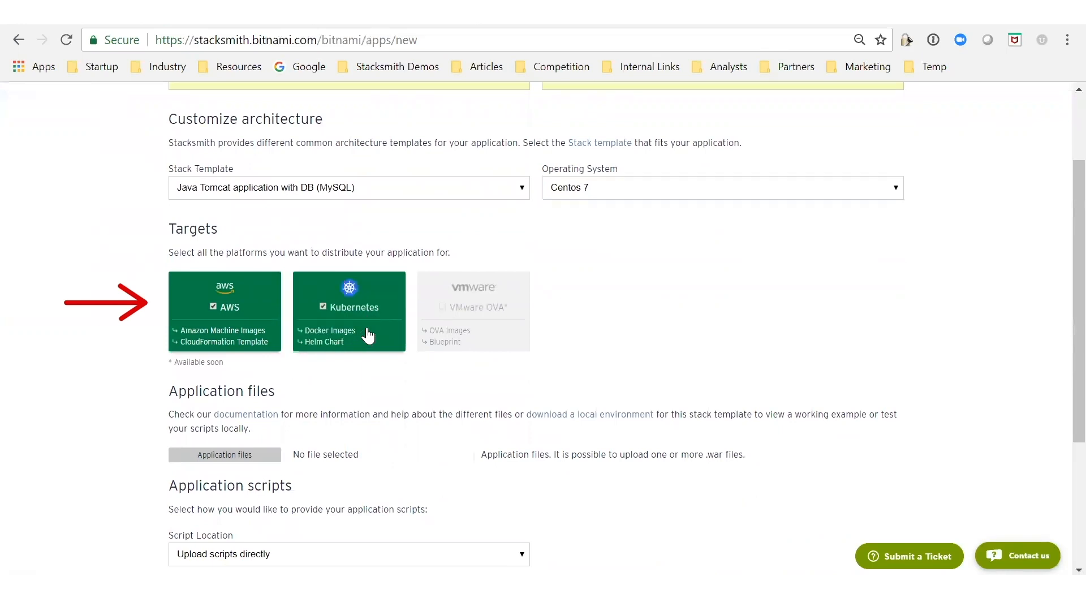
left_click(350, 308)
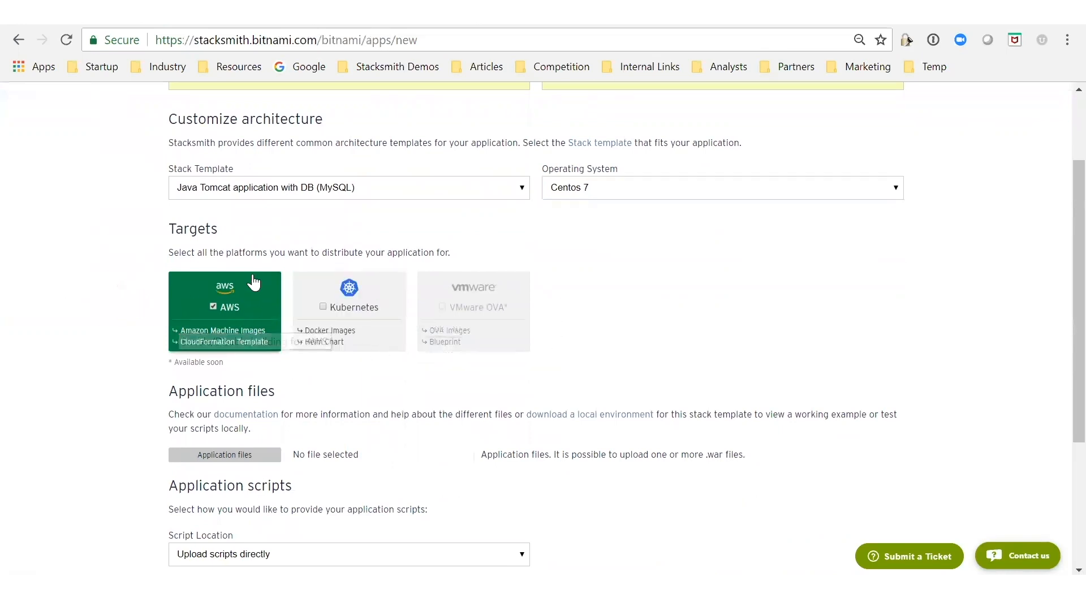
mouse_move(229, 462)
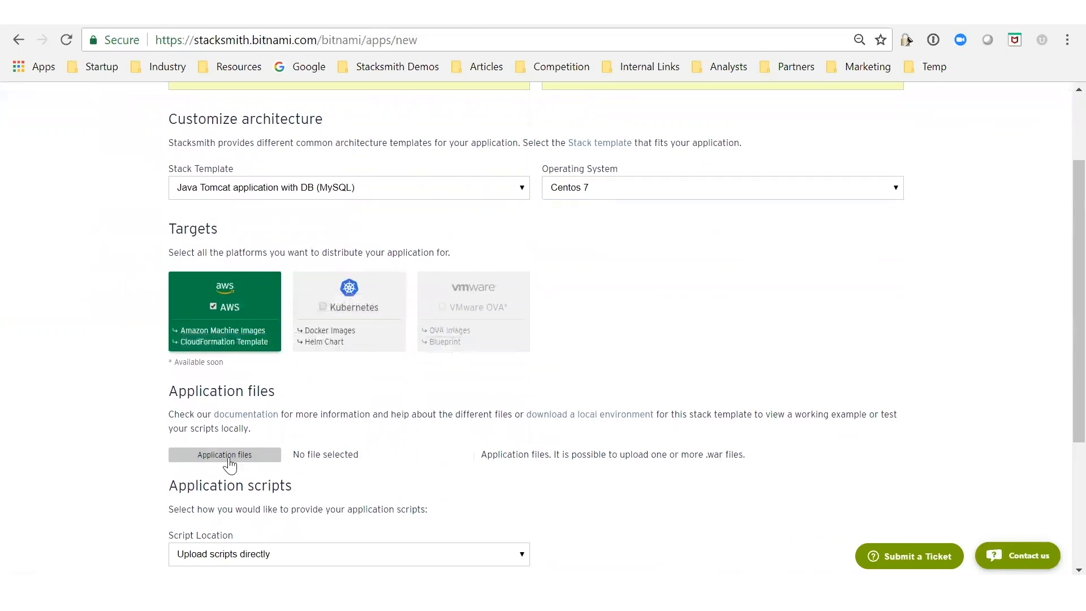
Attach customerapp-1.0.0.war as the application file and customerapp-boot.sh as the boot script
left_click(224, 454)
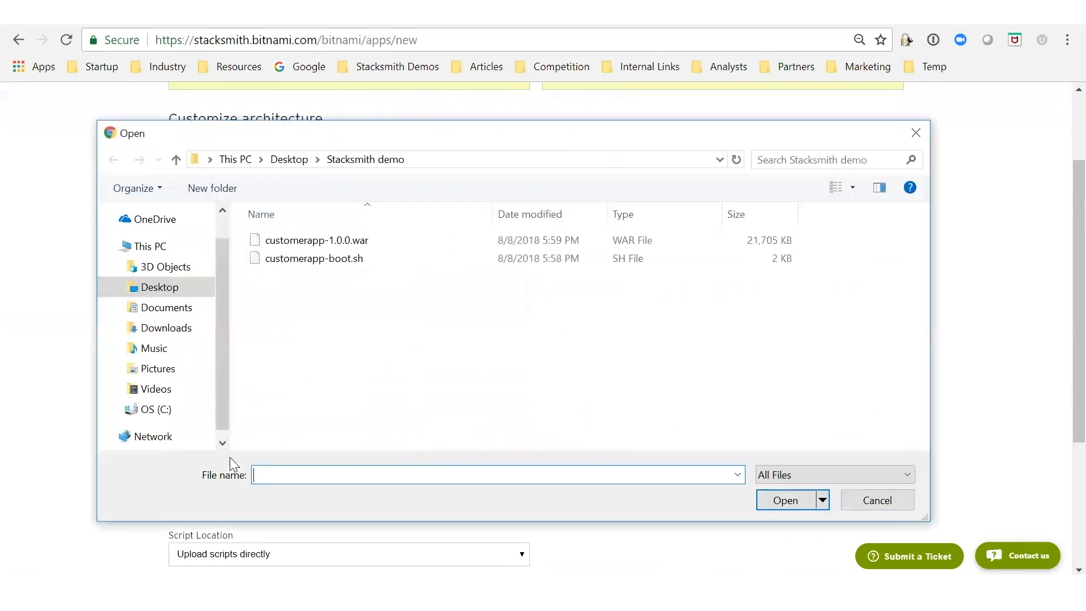
left_click(317, 240)
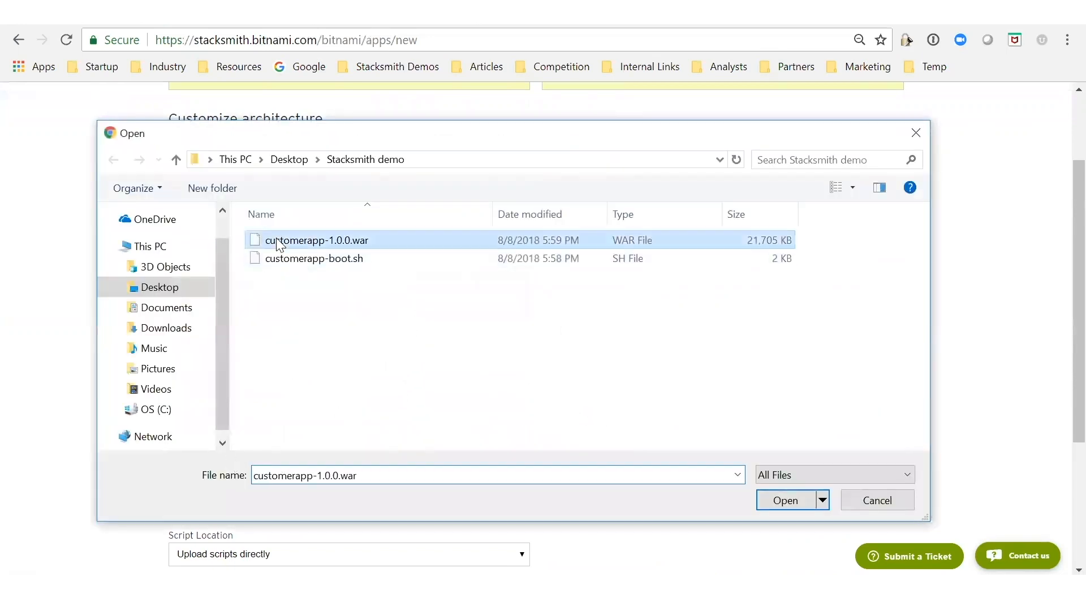
left_click(785, 500)
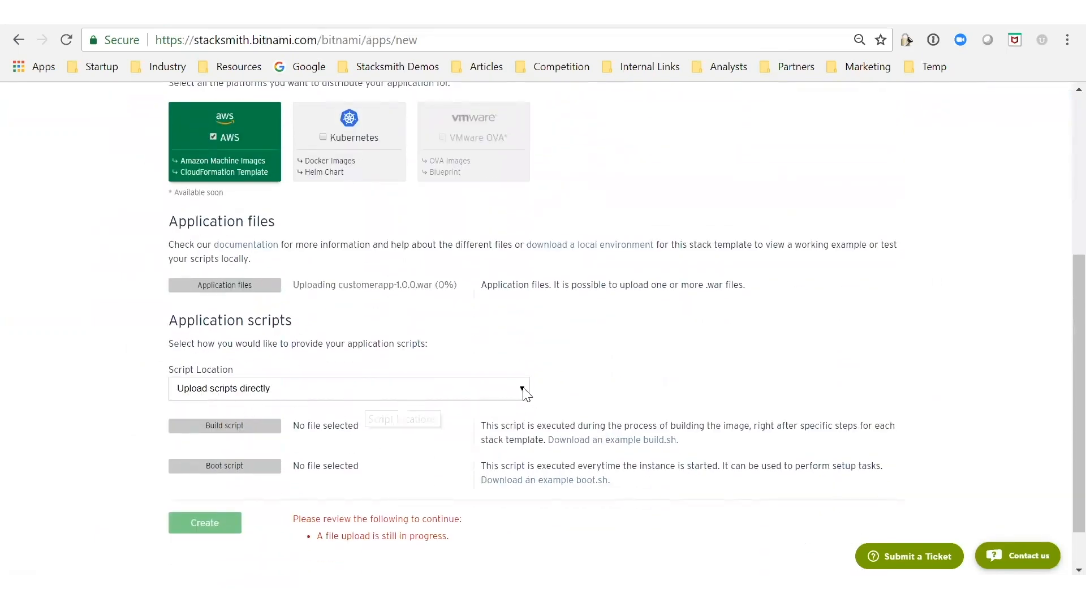
left_click(348, 388)
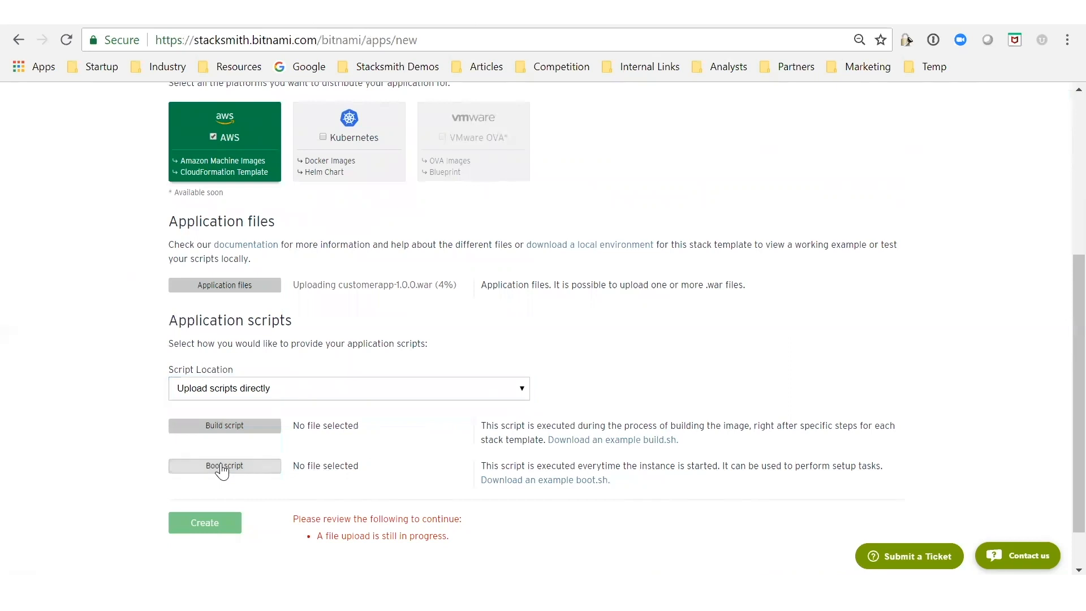
left_click(224, 465)
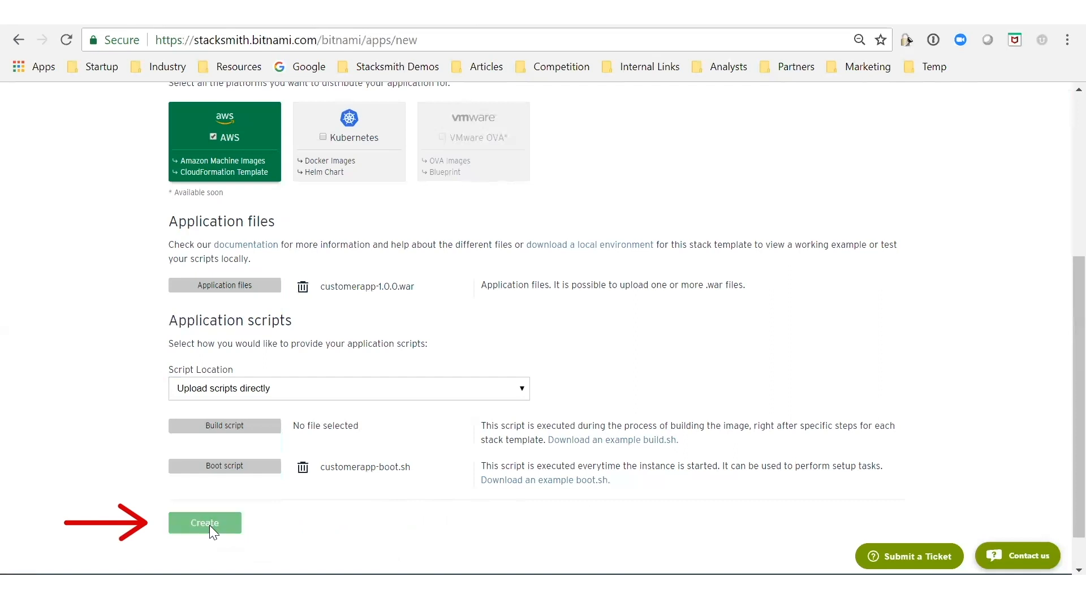
Create MCM Test and follow its AWS build log
left_click(205, 523)
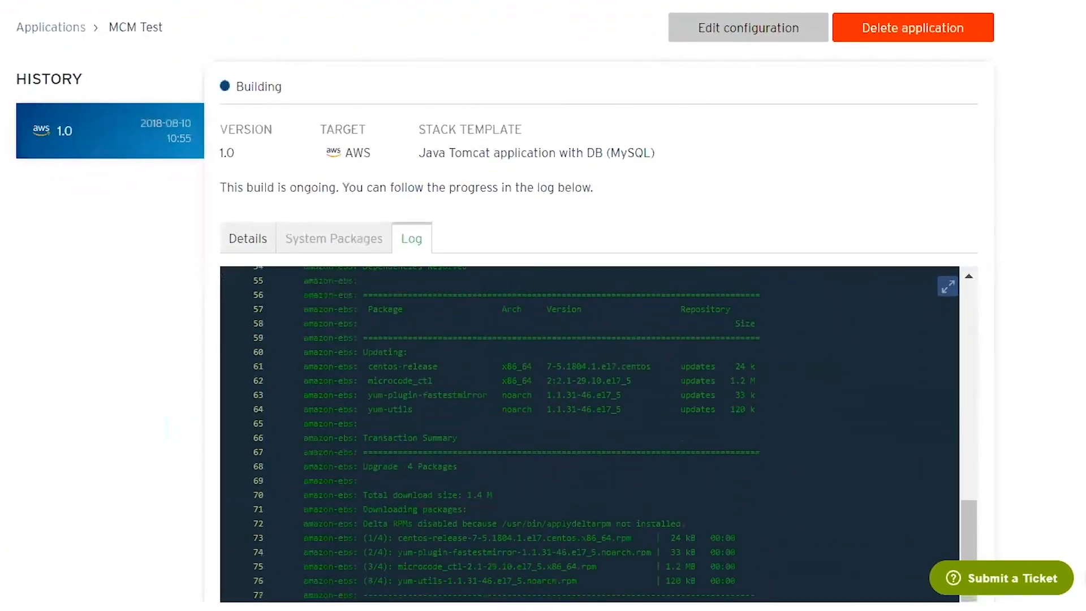
scroll("down", 3)
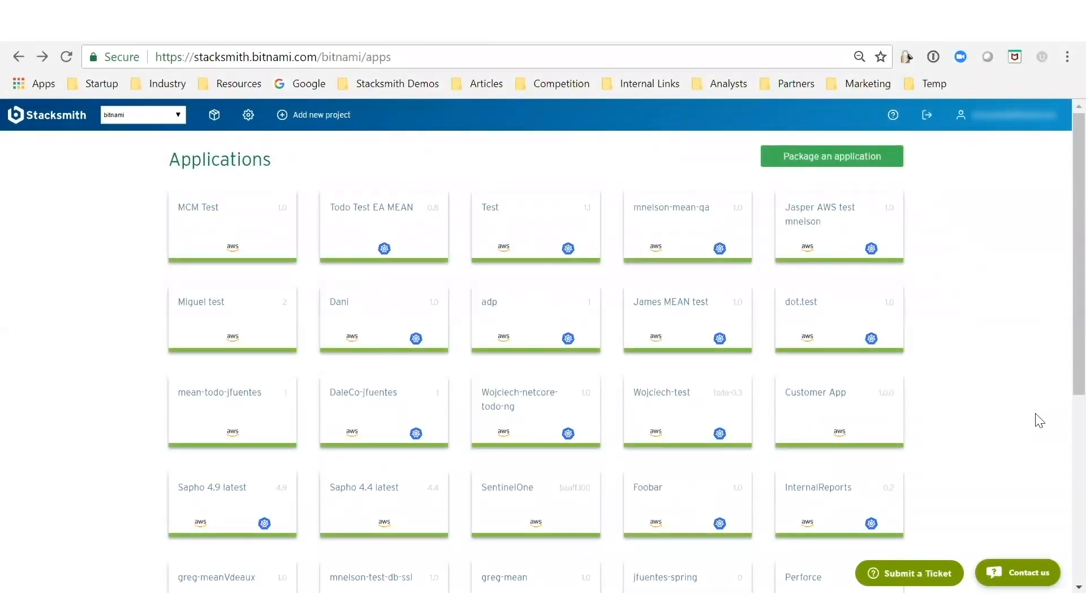
mouse_move(426, 384)
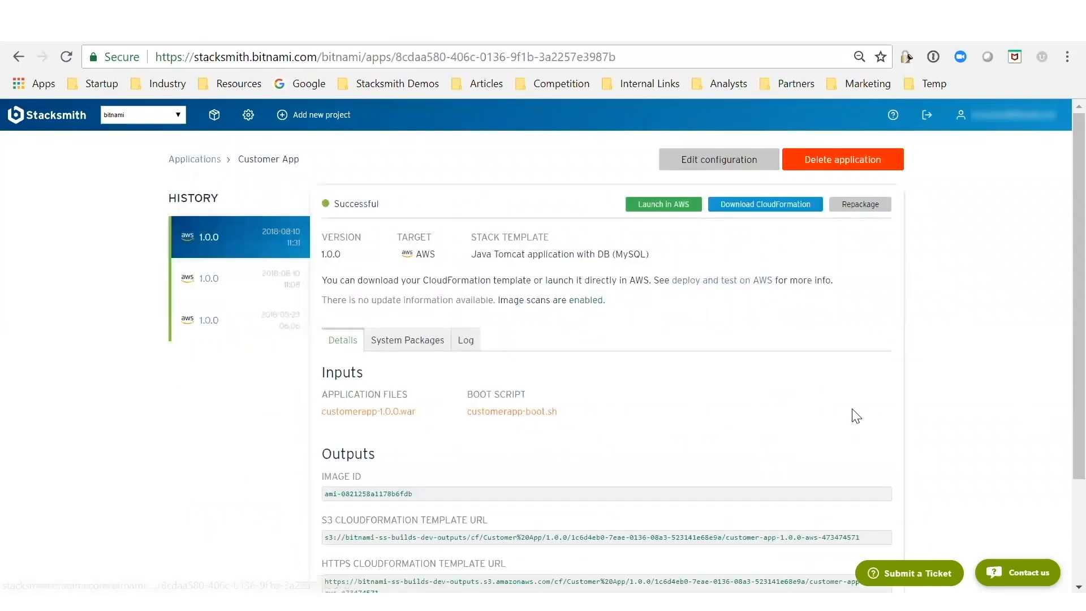
Select the 2018-05-23 Customer App build with 23 package updates and schedule its repackaging
left_click(239, 319)
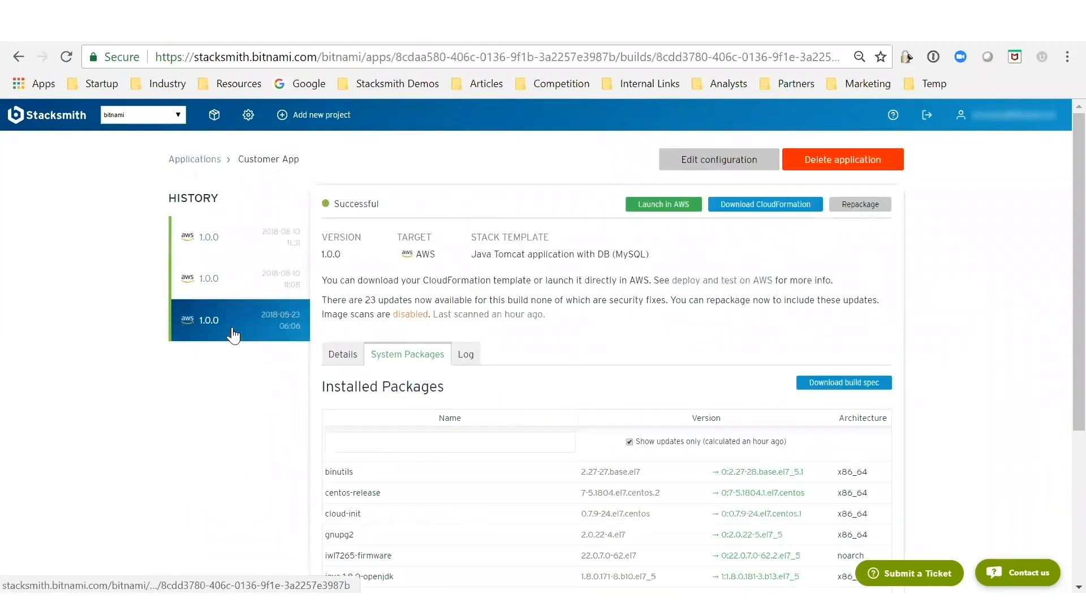
scroll("down", 3)
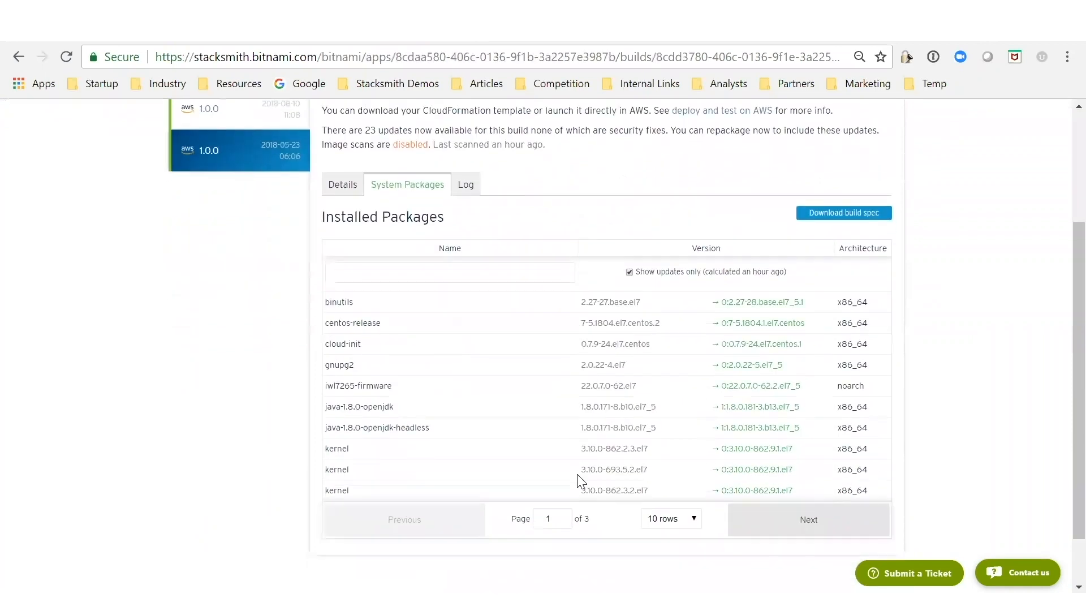
mouse_move(567, 396)
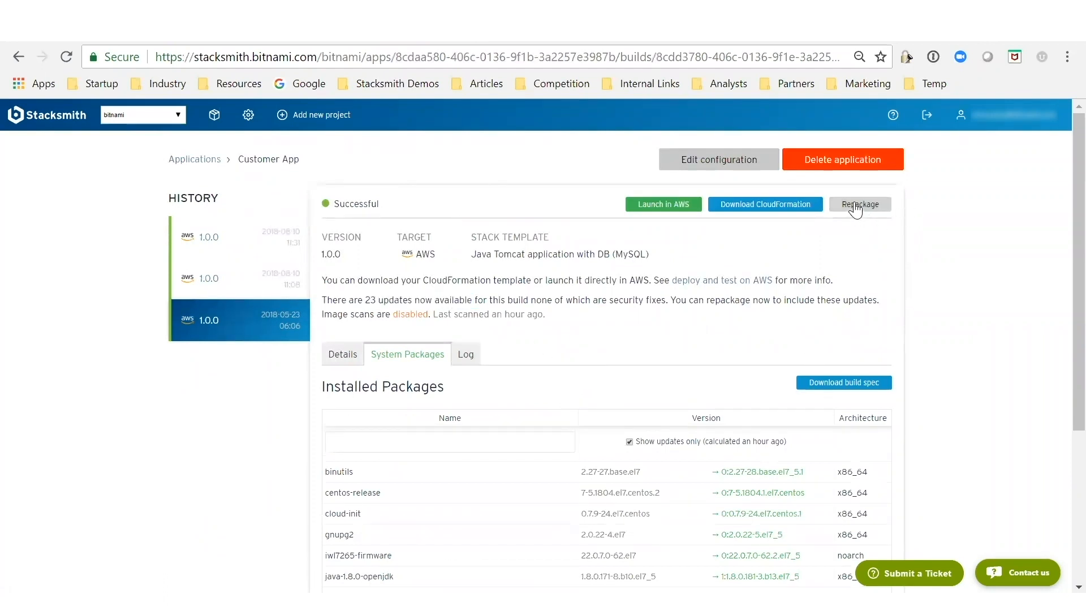
left_click(859, 203)
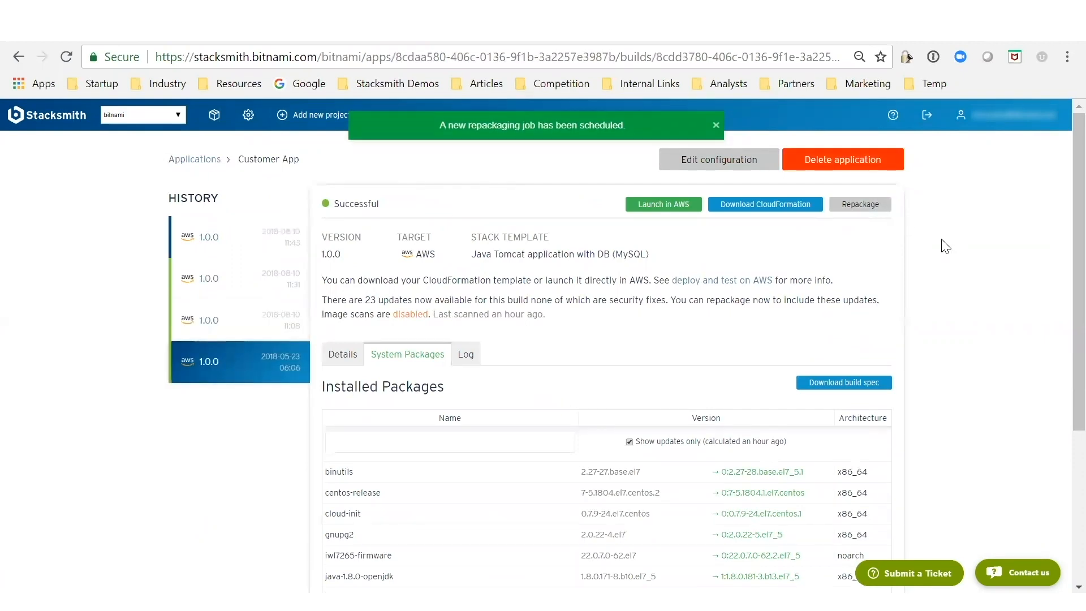
left_click(716, 126)
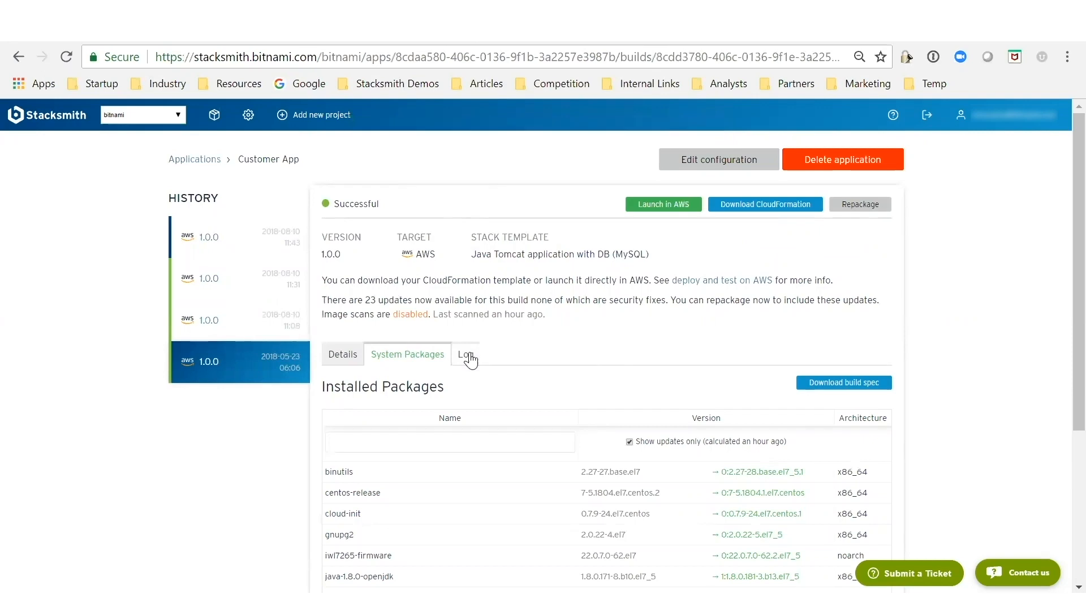